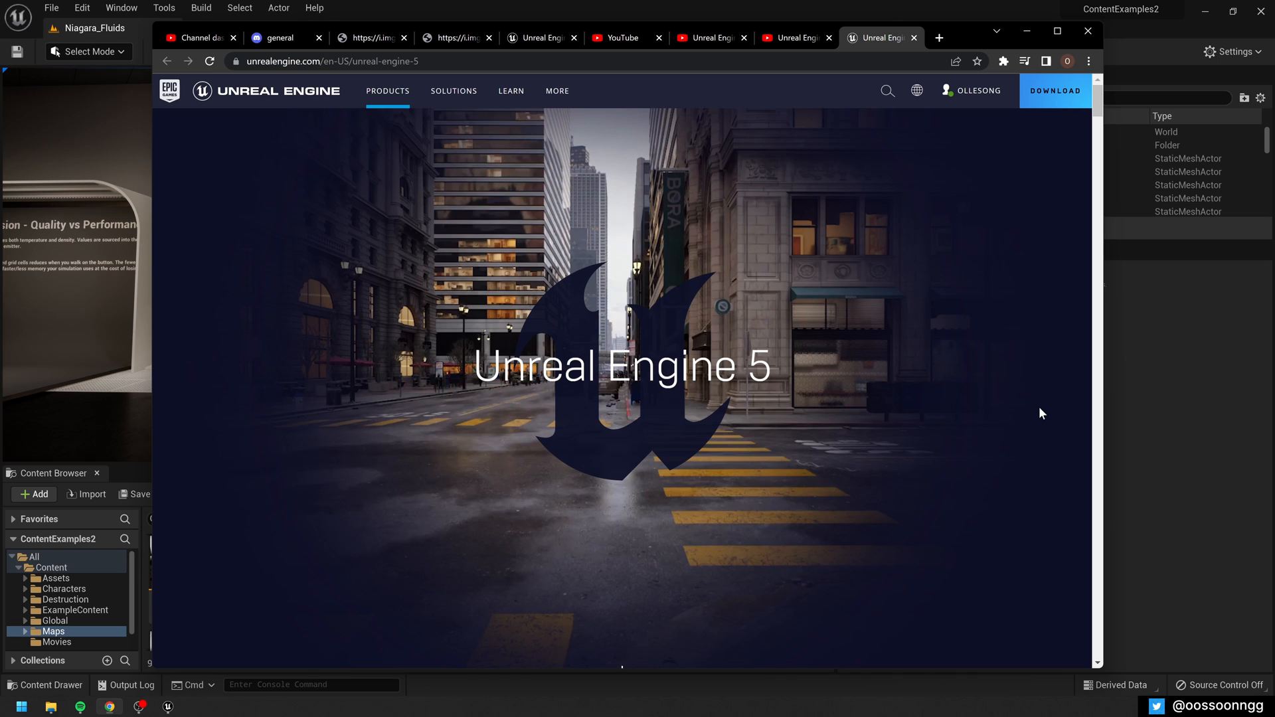
mouse_move(1008, 422)
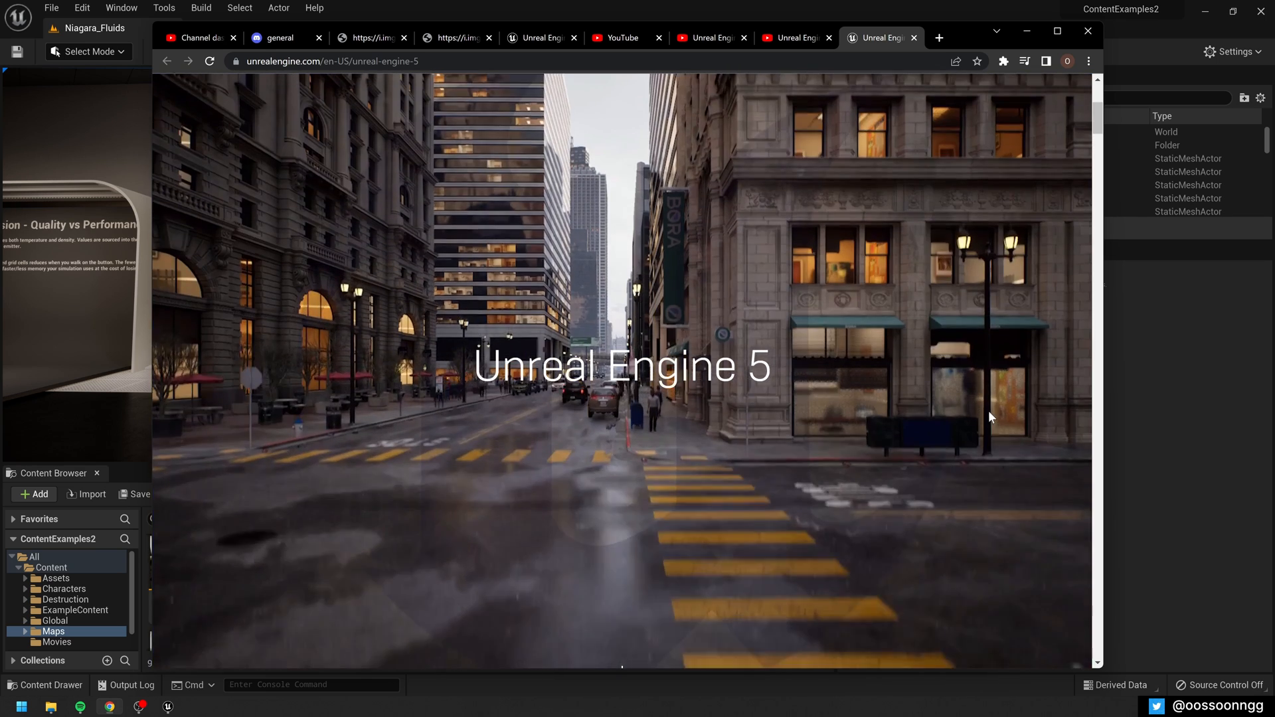
Scroll the Unreal Engine 5 page past Overview and Key Features to Sample Projects.
scroll("down", 3)
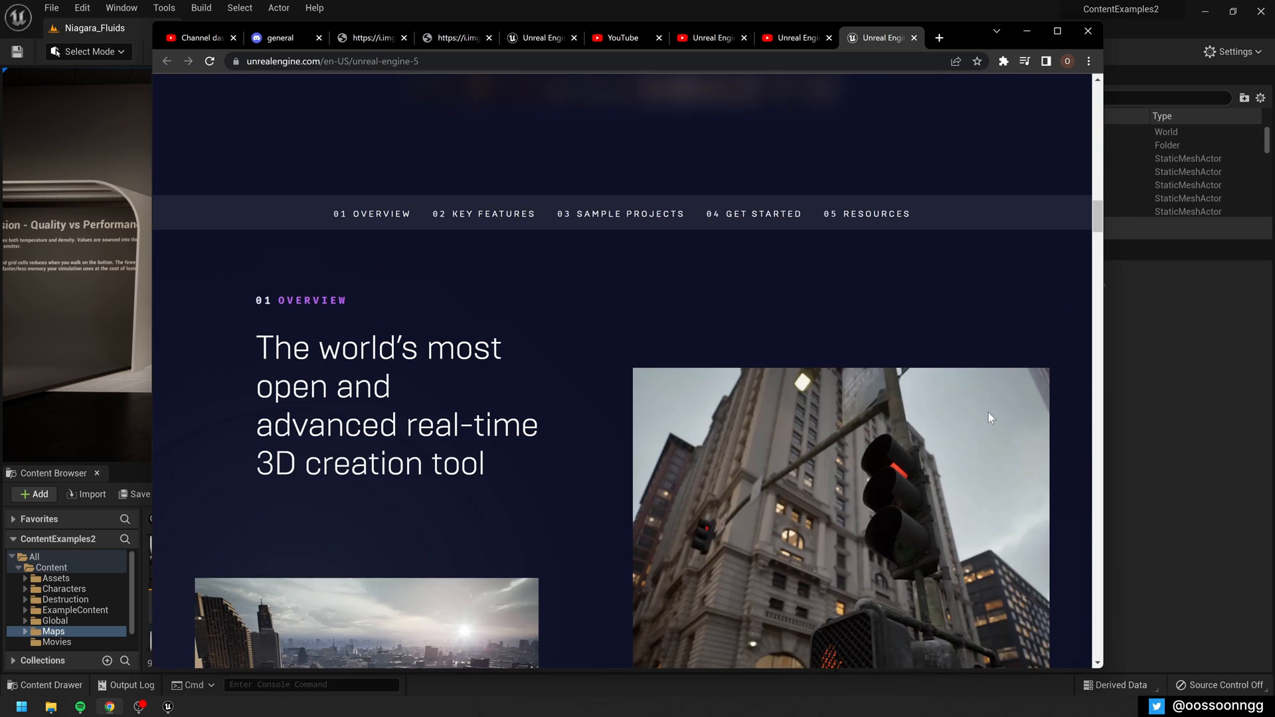
scroll("down", 3)
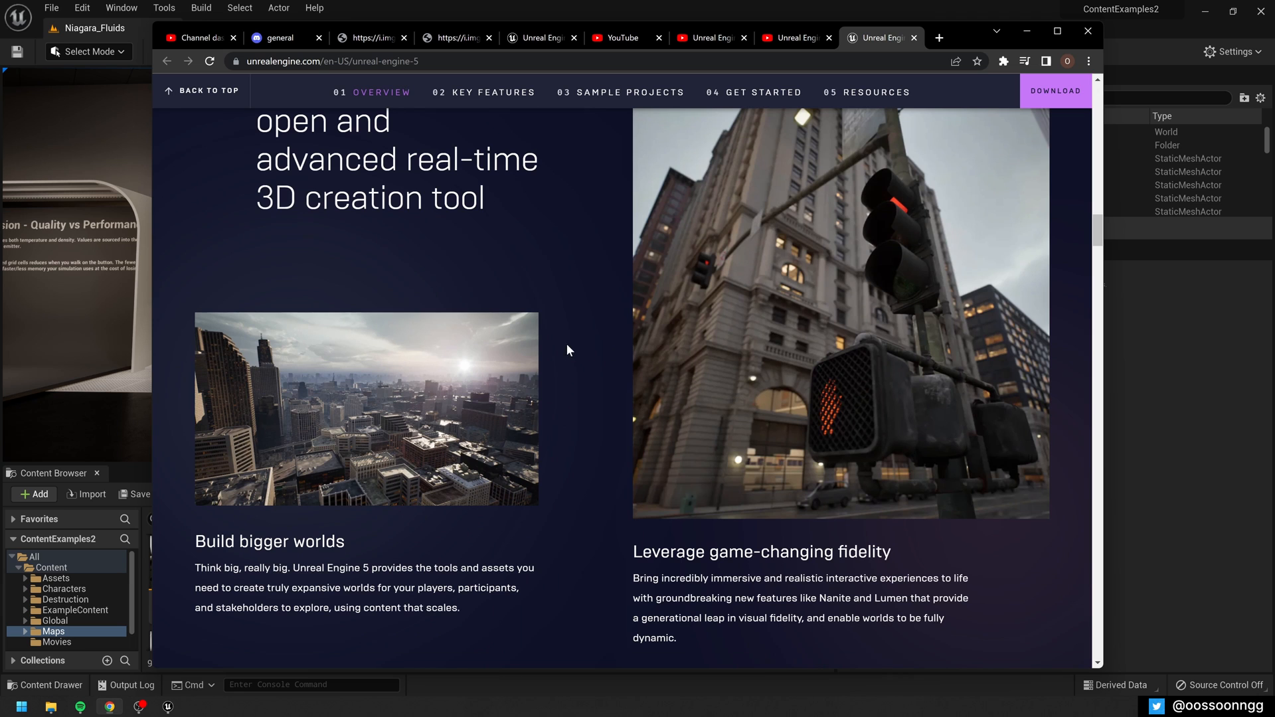
mouse_move(626, 374)
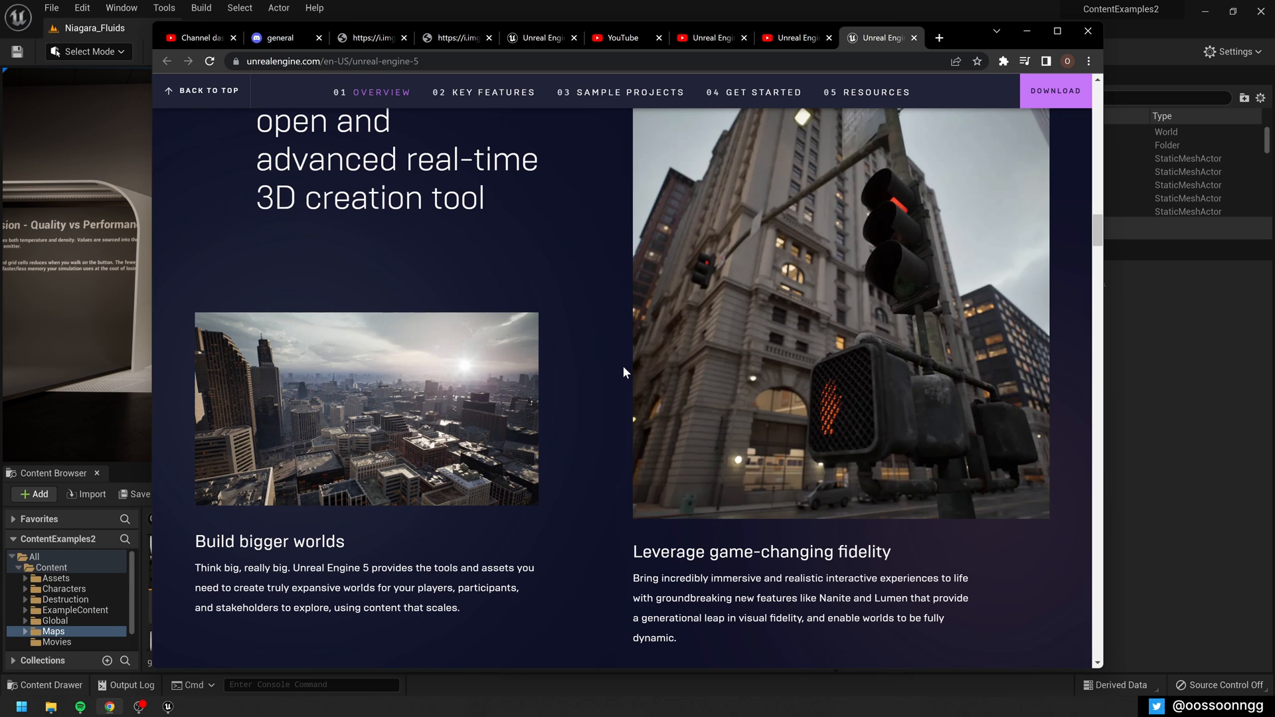
scroll("down", 3)
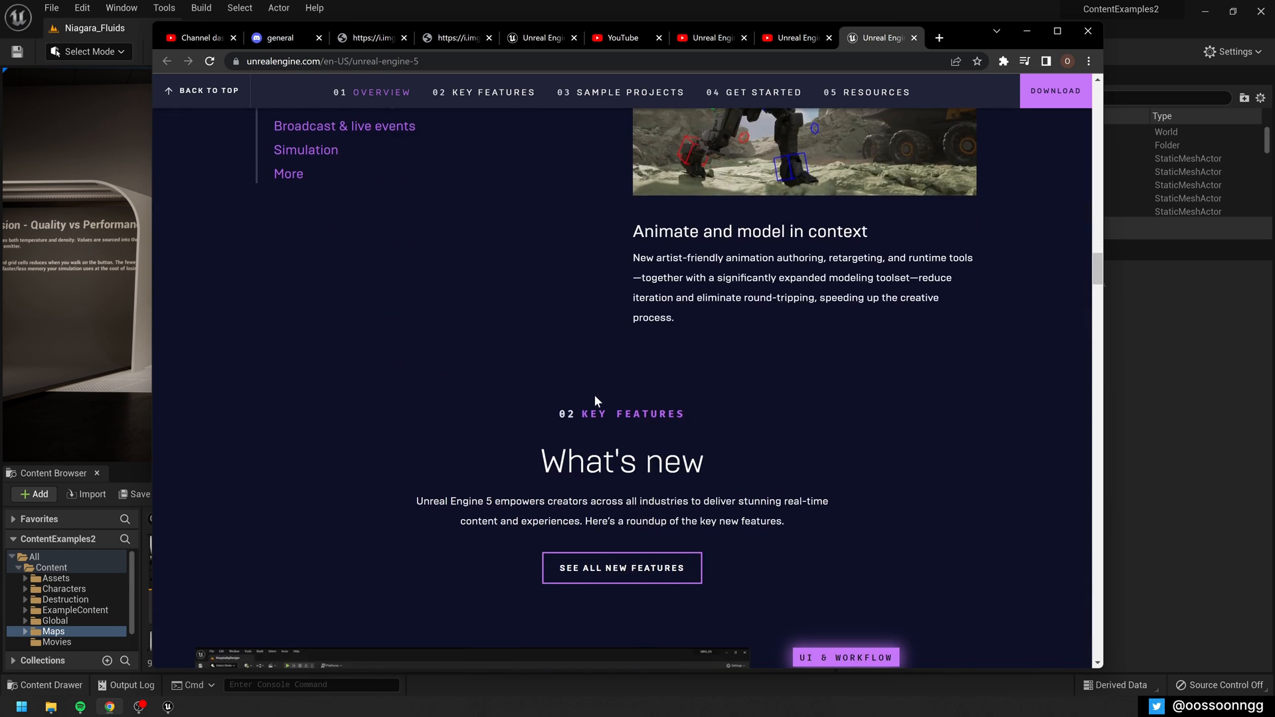
scroll("down", 3)
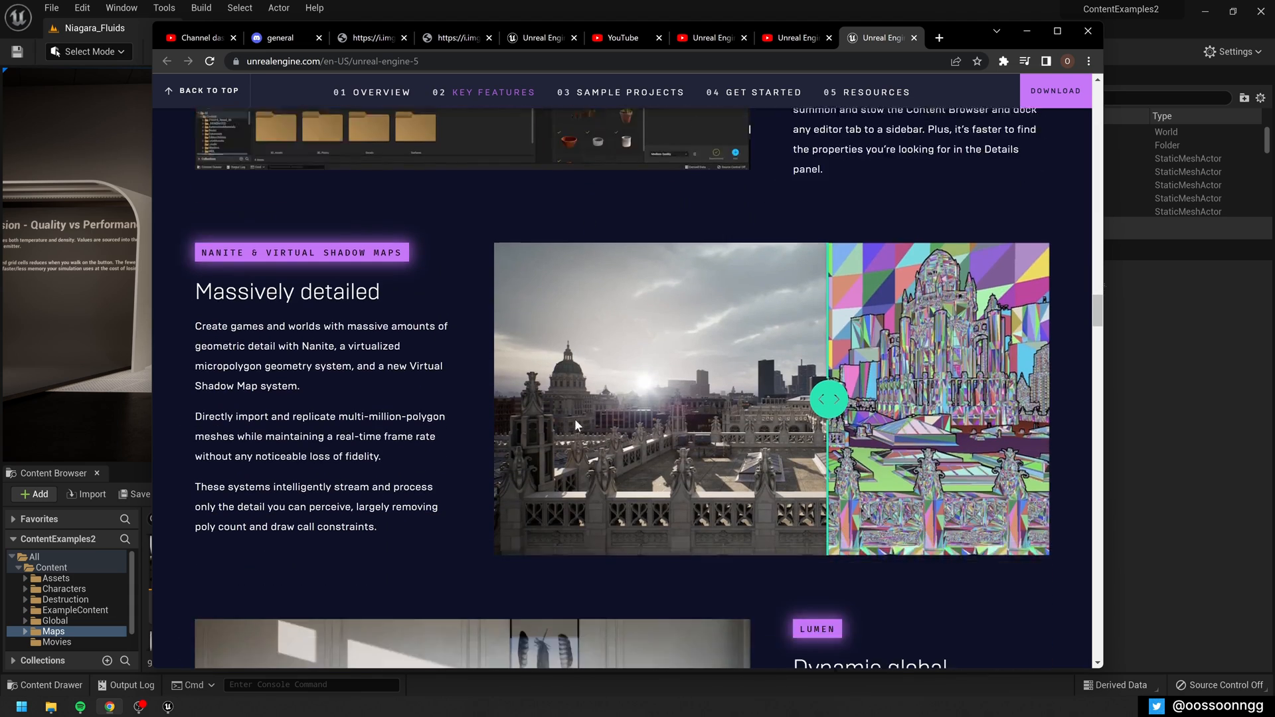
scroll("down", 3)
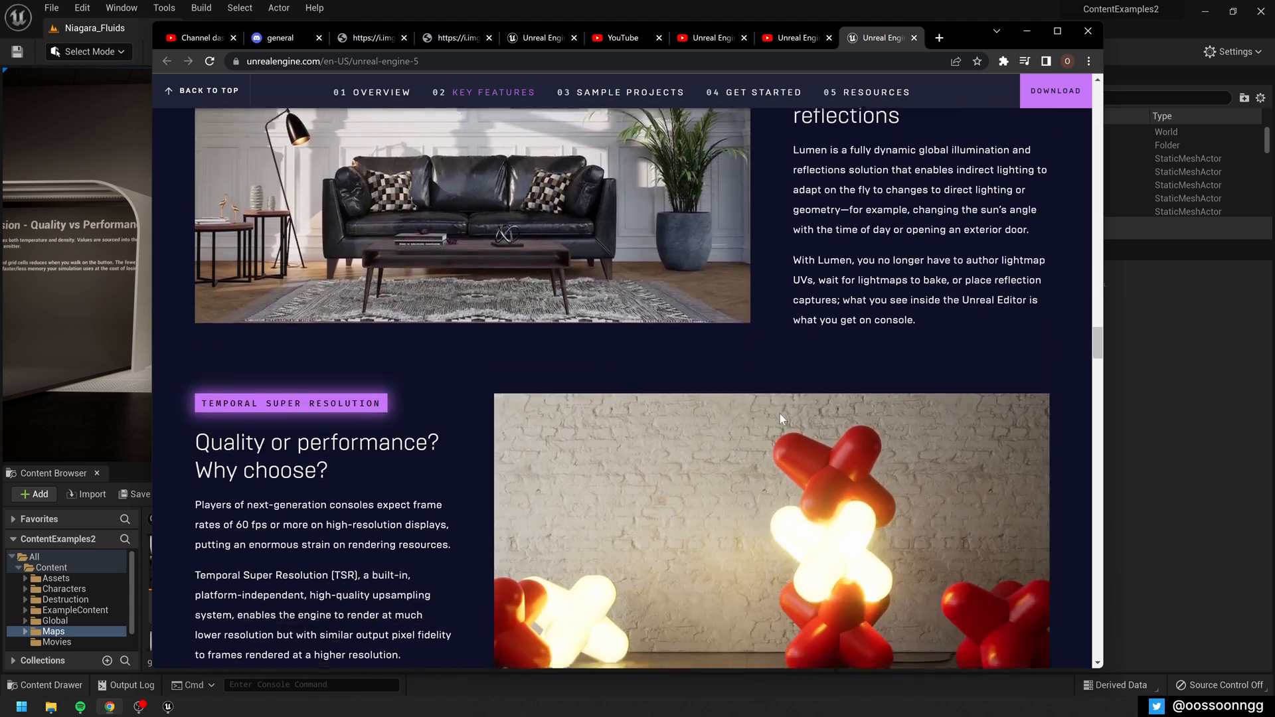
scroll("down", 3)
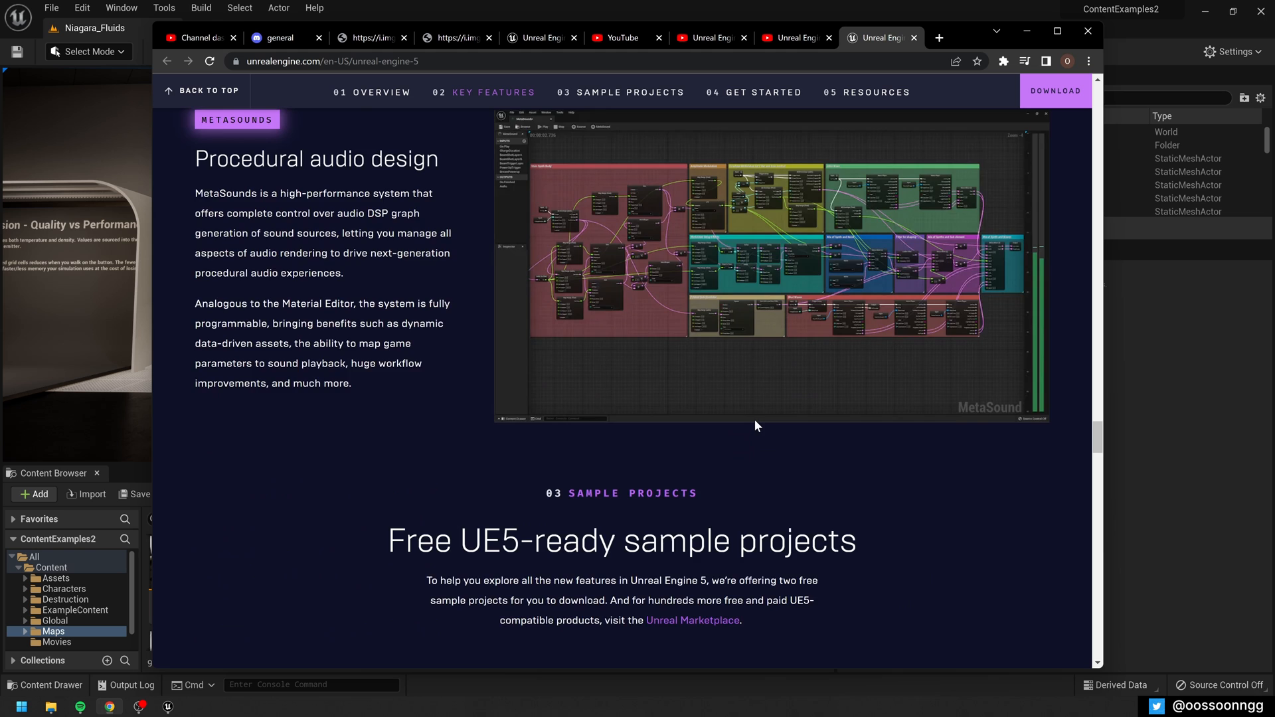
scroll("down", 3)
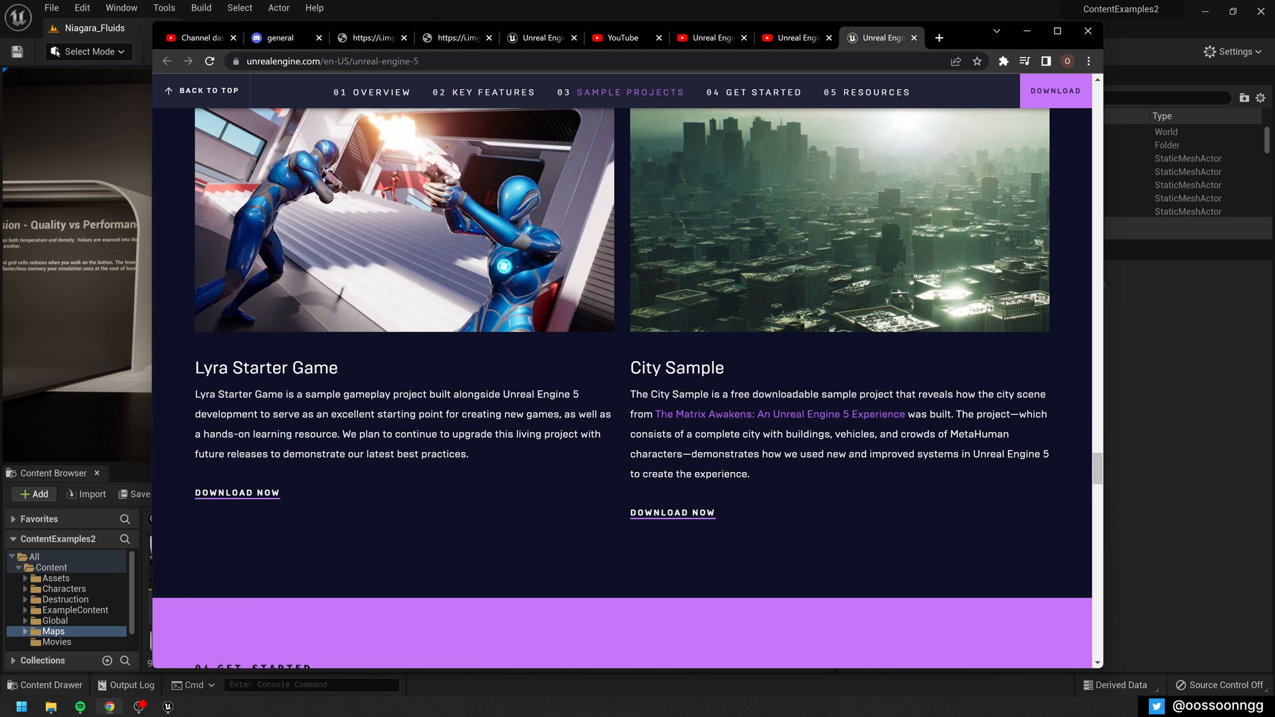
mouse_move(593, 351)
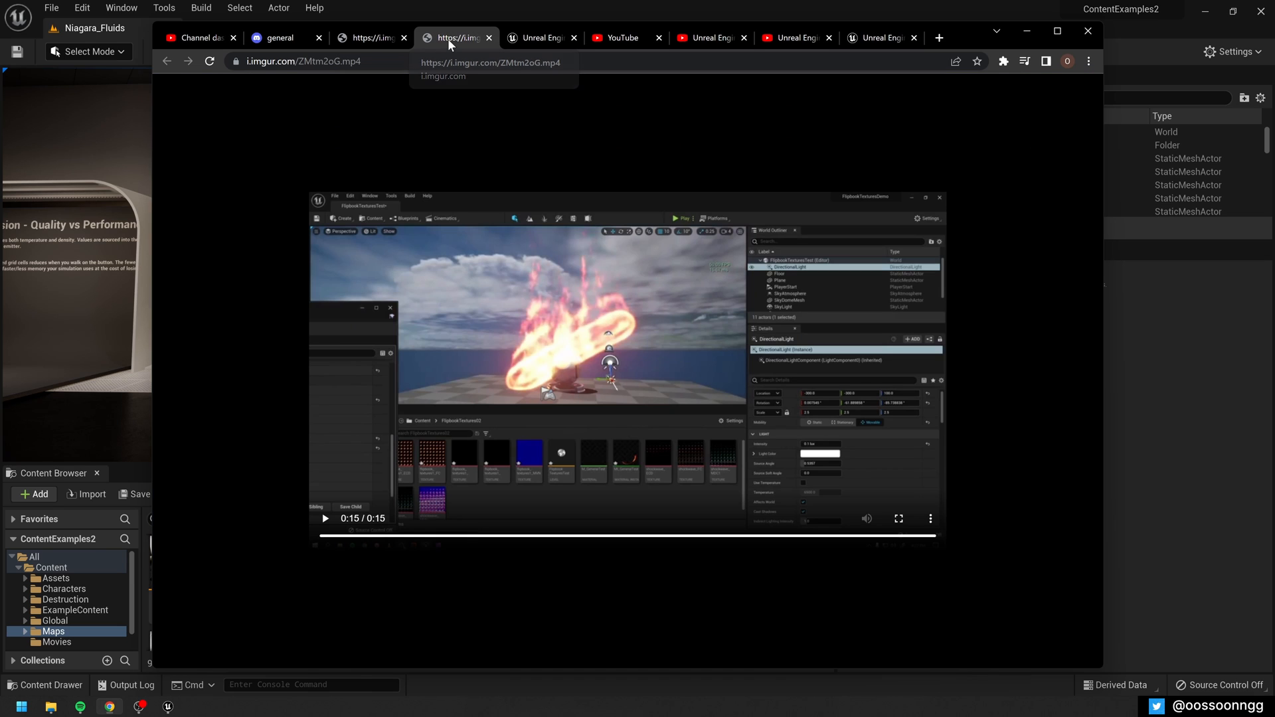
mouse_move(1004, 451)
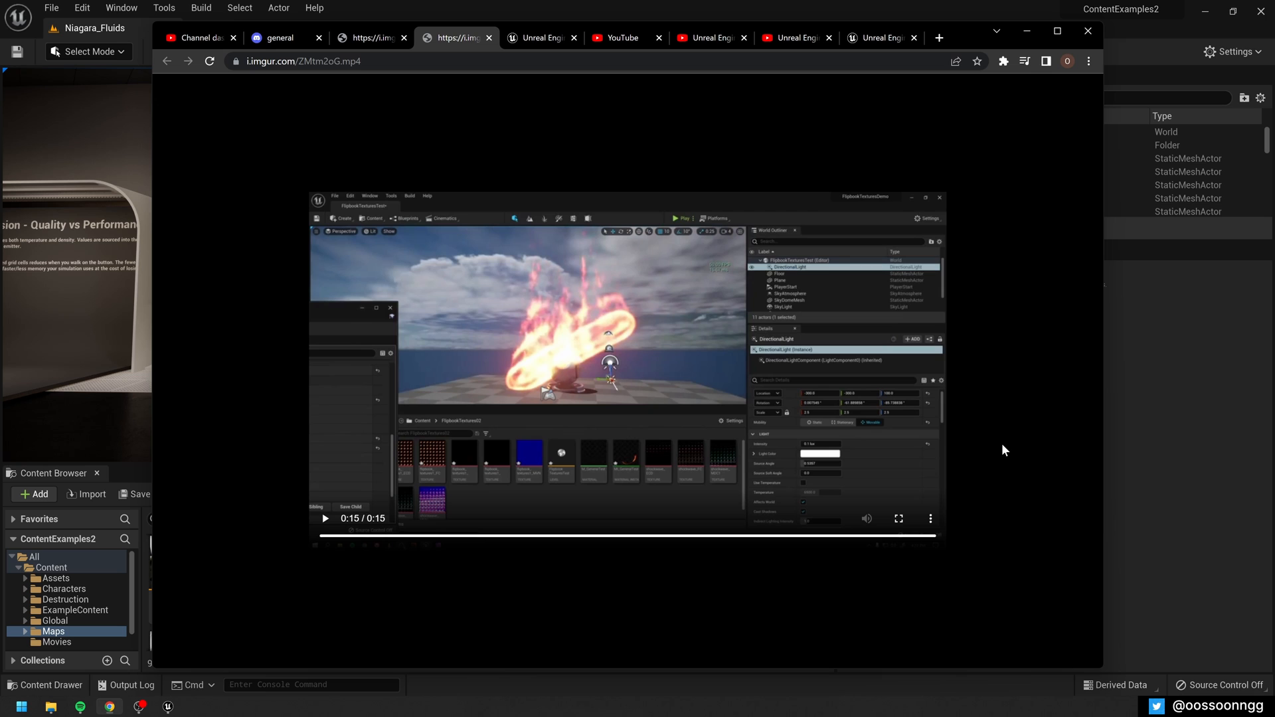
mouse_move(793, 447)
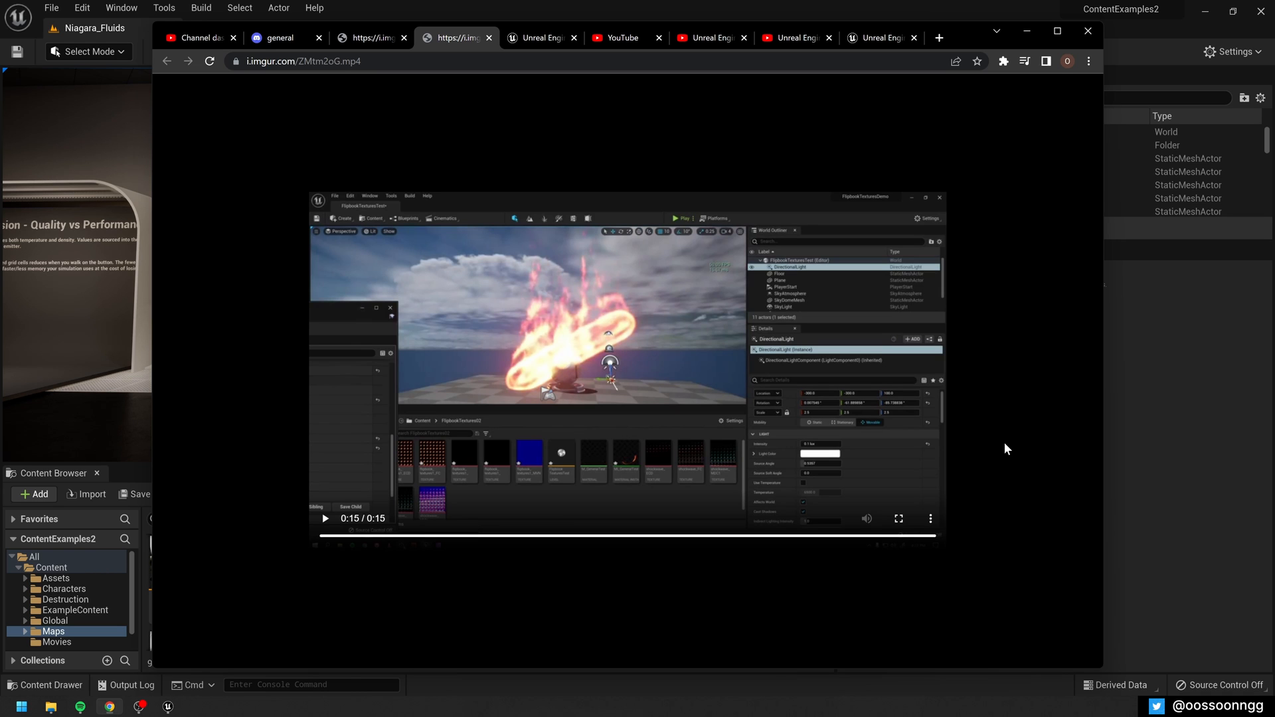
mouse_move(787, 495)
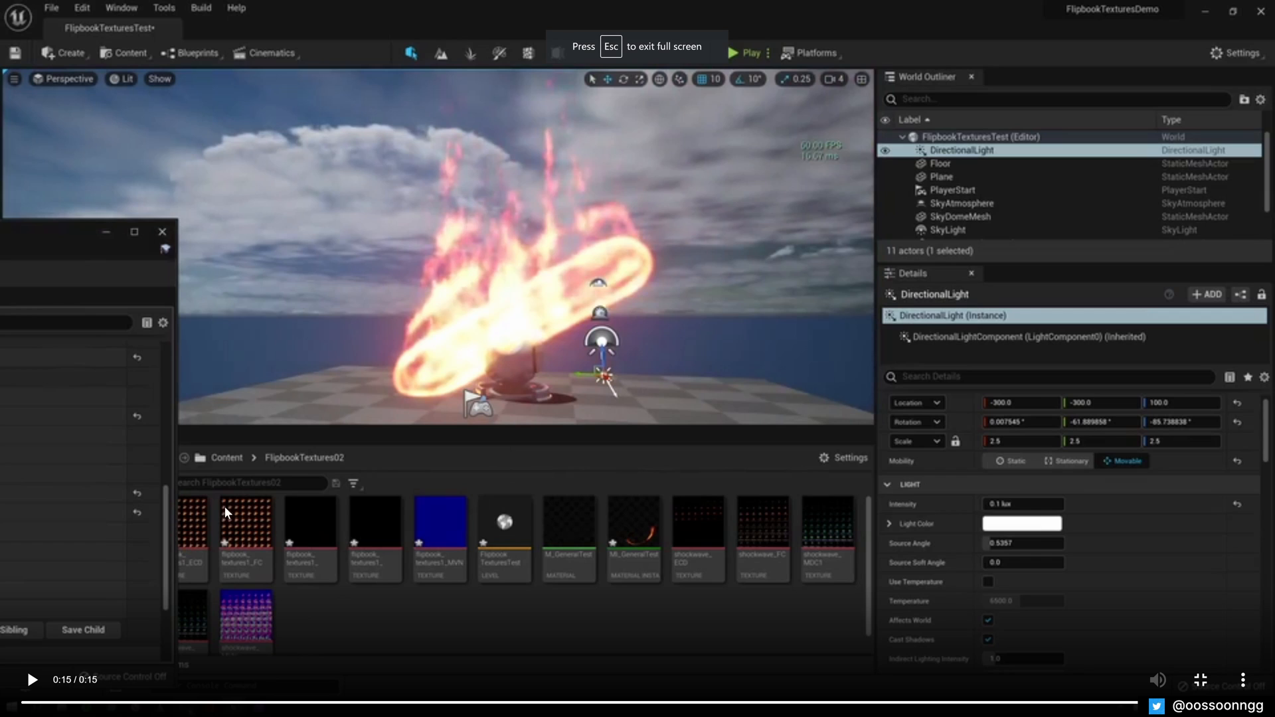
mouse_move(246, 562)
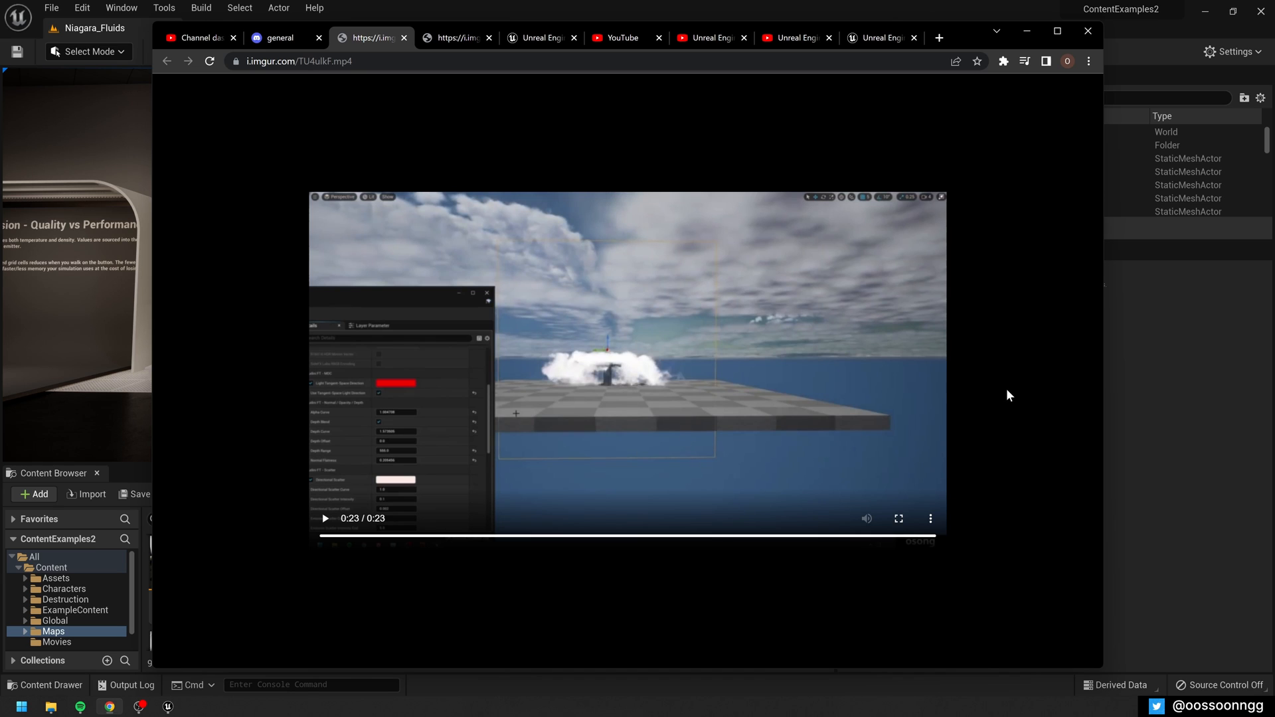
mouse_move(439, 498)
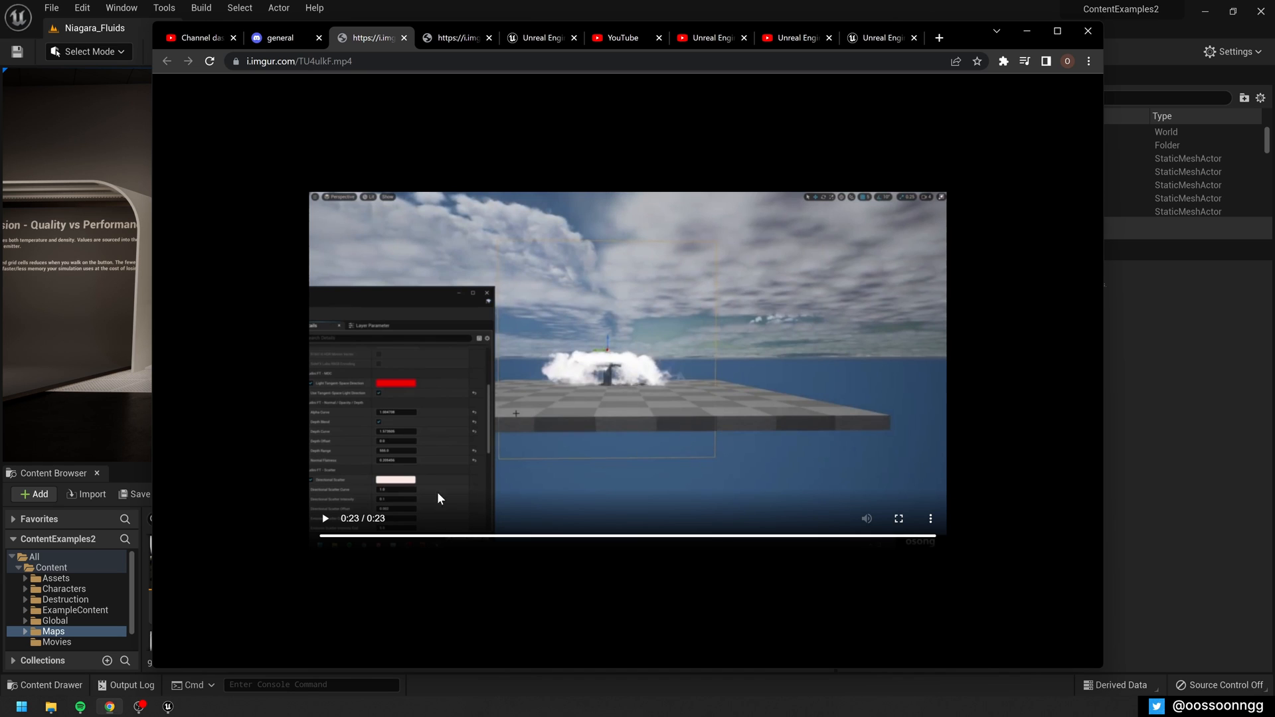
mouse_move(569, 416)
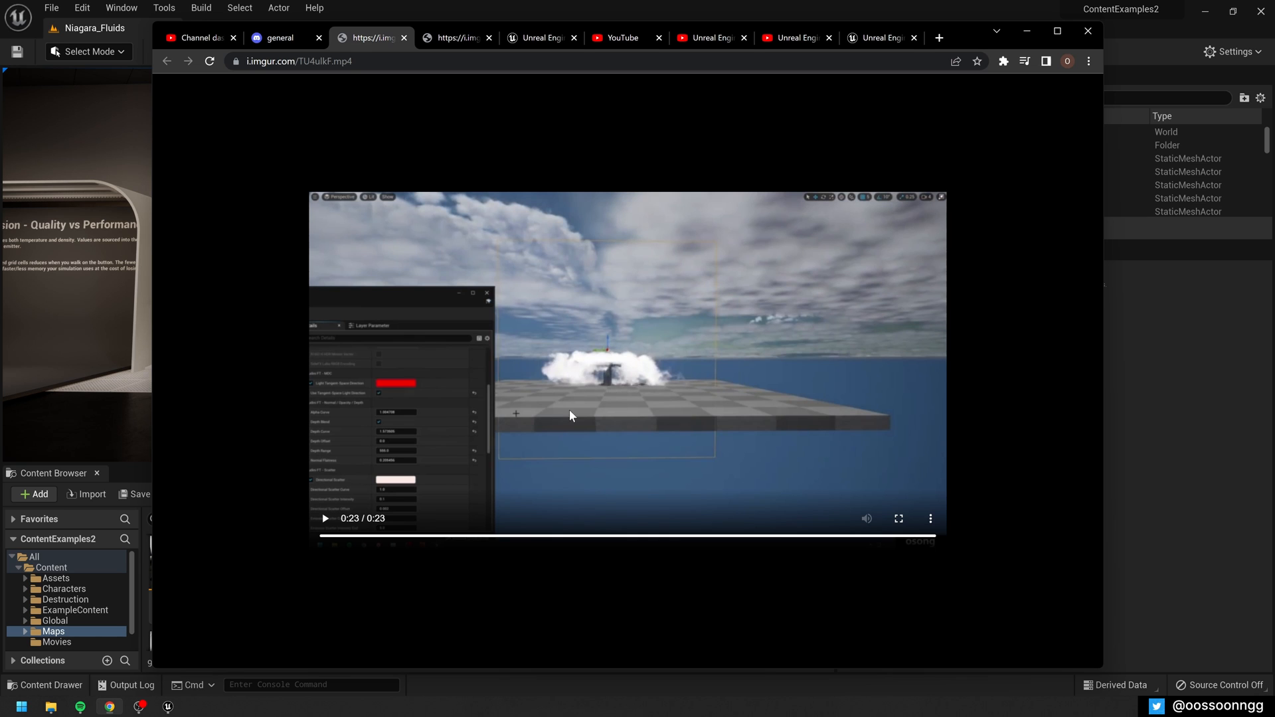
Restart the TU4ulkF.mp4 smoke cloud clip and watch it full screen.
left_click(323, 519)
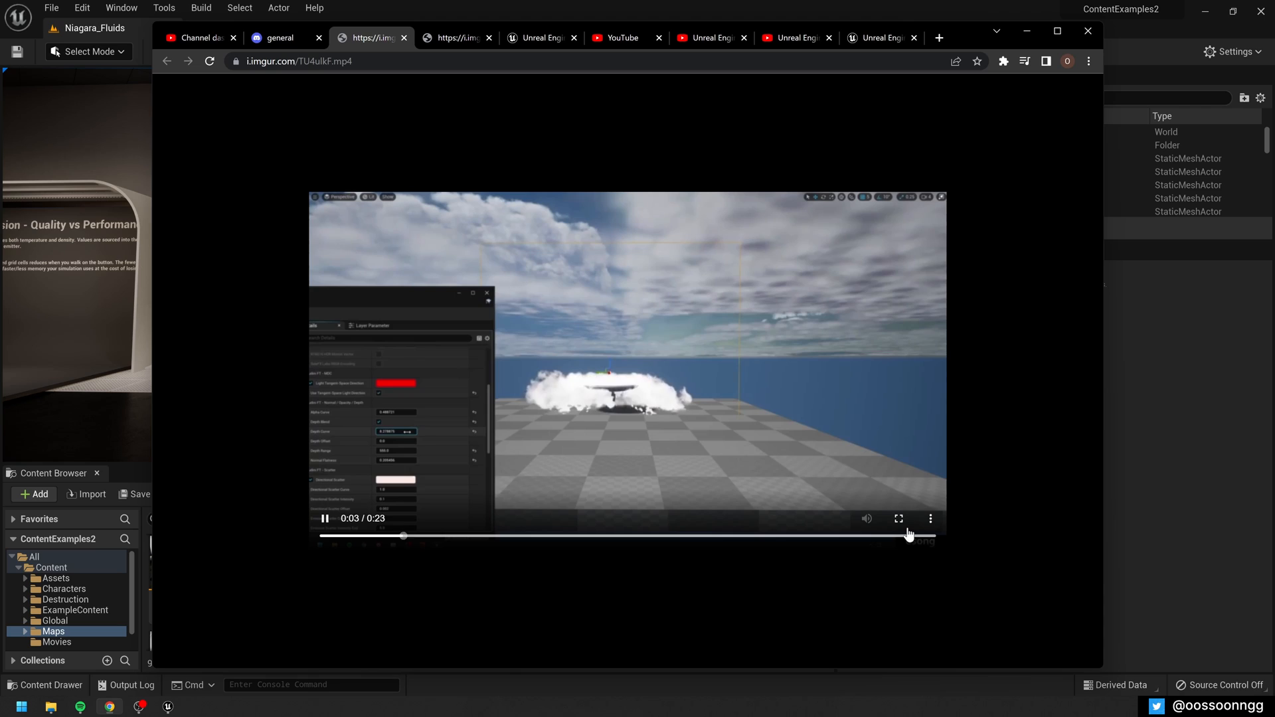
left_click(898, 518)
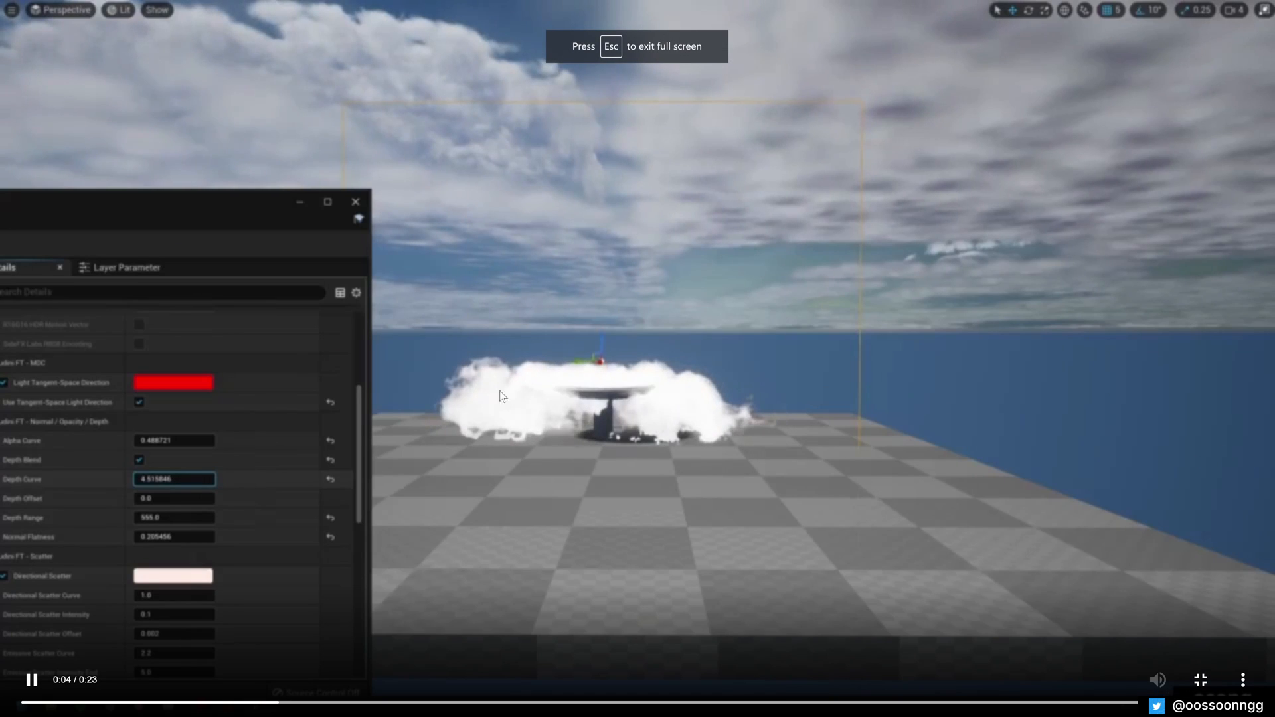